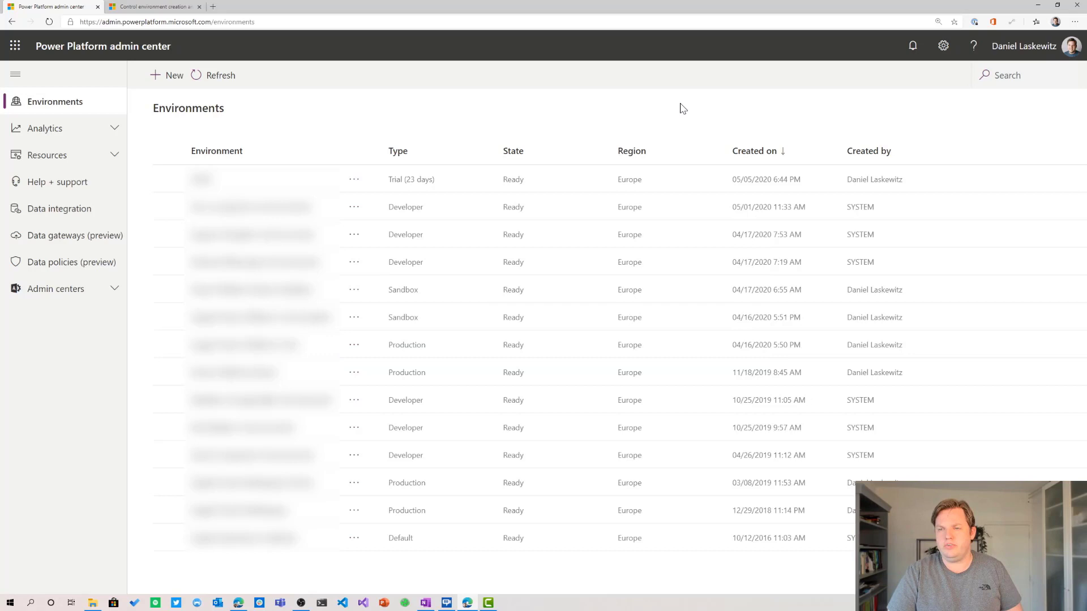
mouse_move(672, 105)
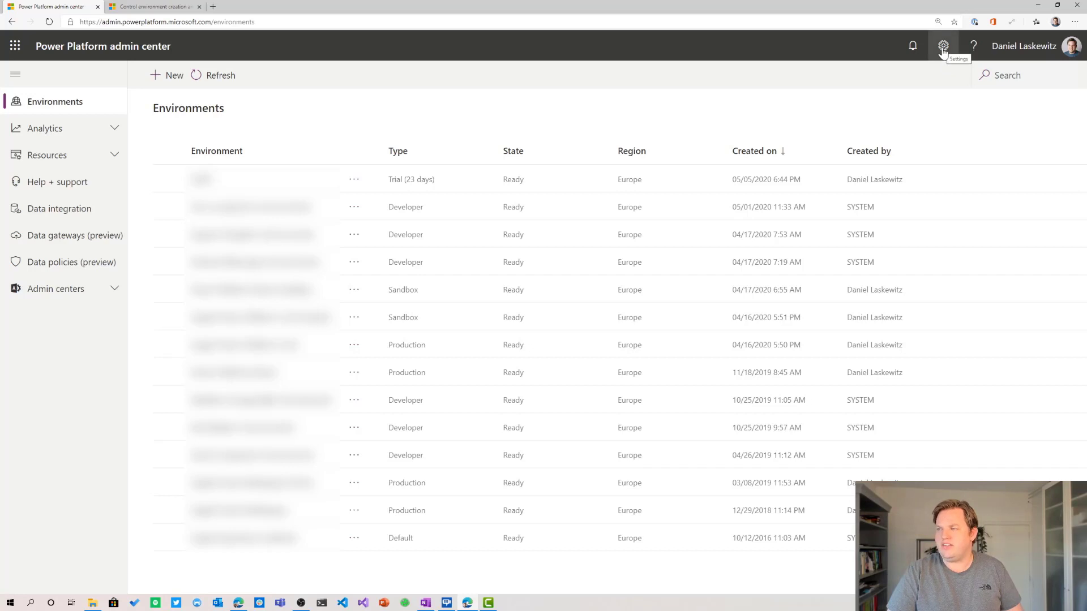
Reach the organization-wide Power Platform settings from the gear menu.
click(943, 45)
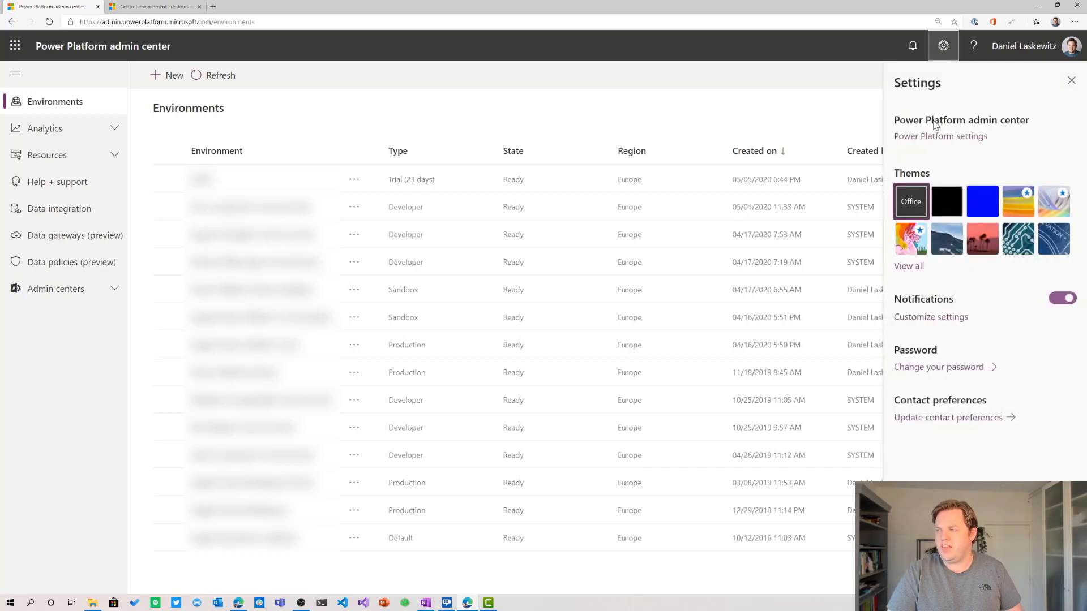
mouse_move(971, 142)
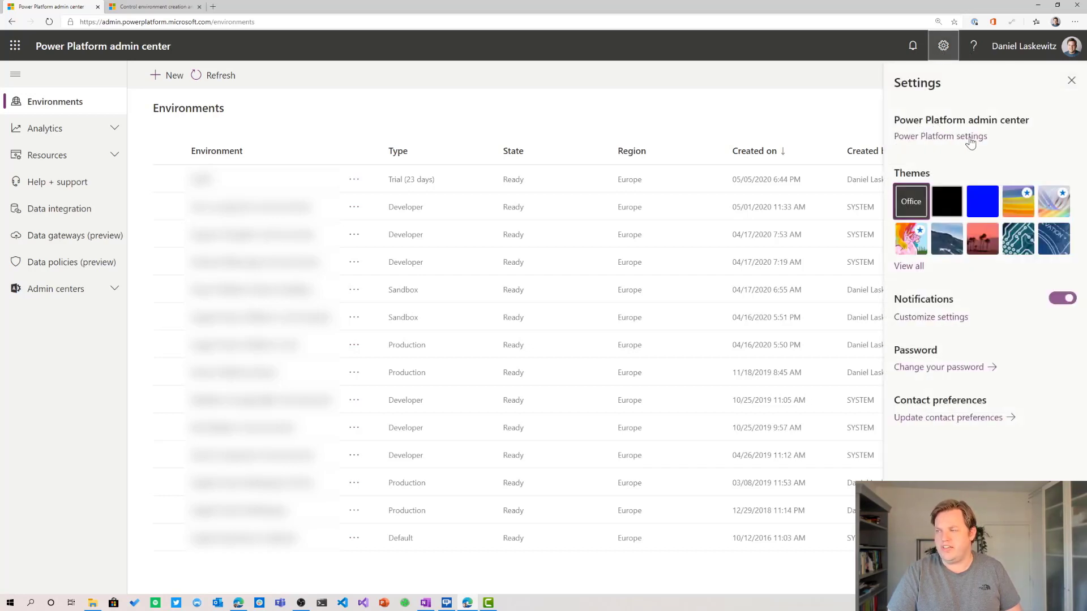
click(941, 136)
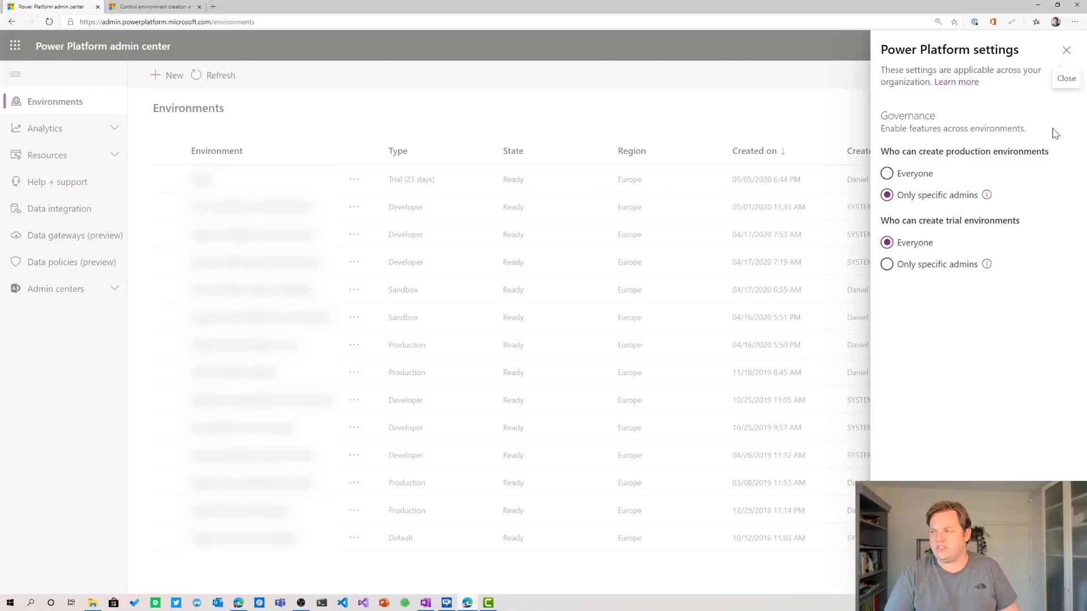
mouse_move(992, 261)
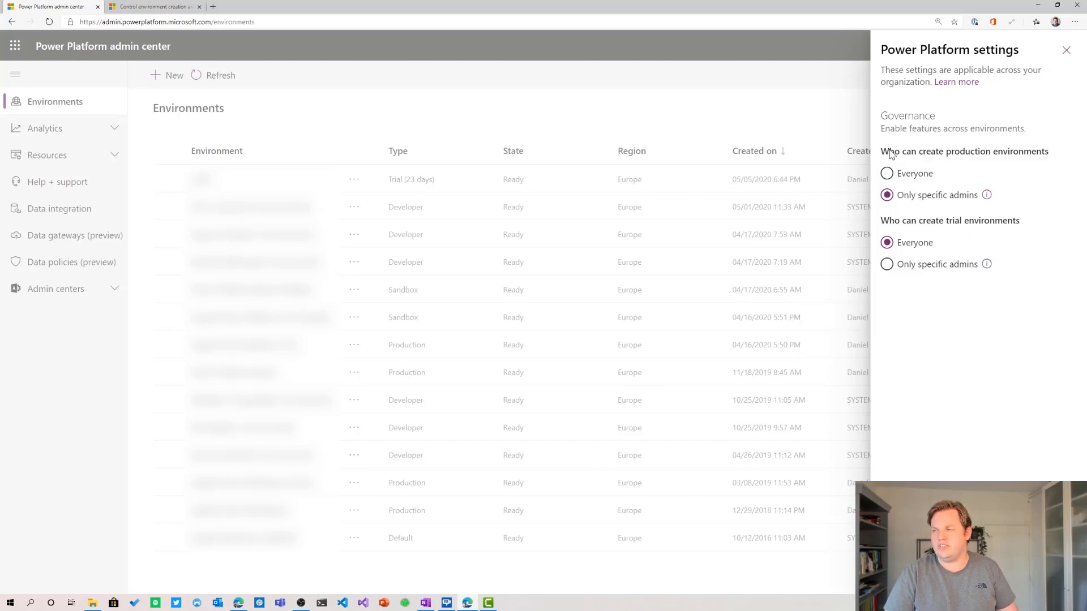
mouse_move(960, 157)
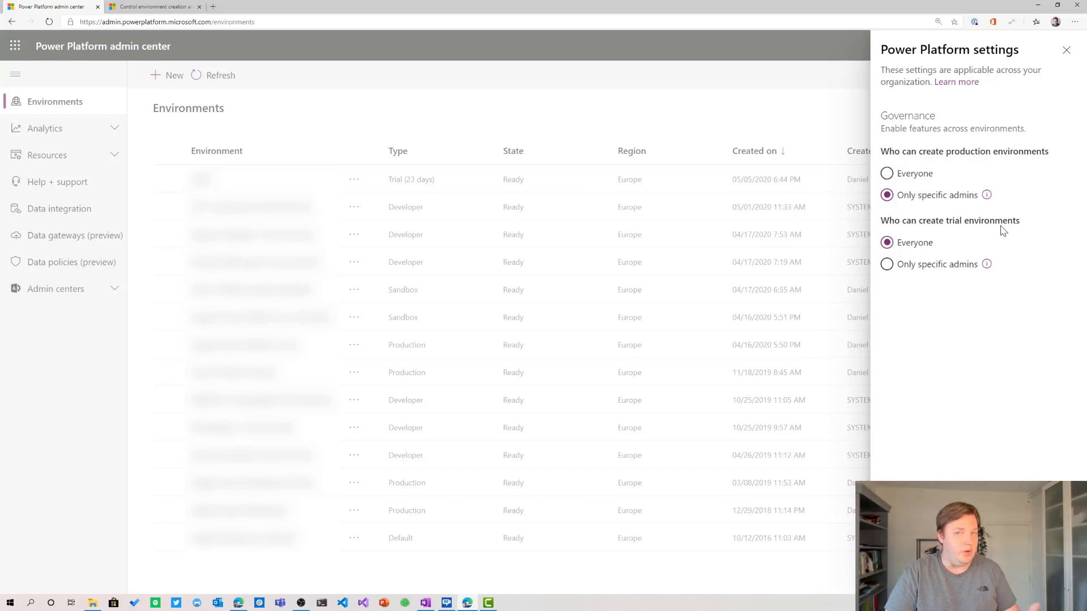
mouse_move(1024, 198)
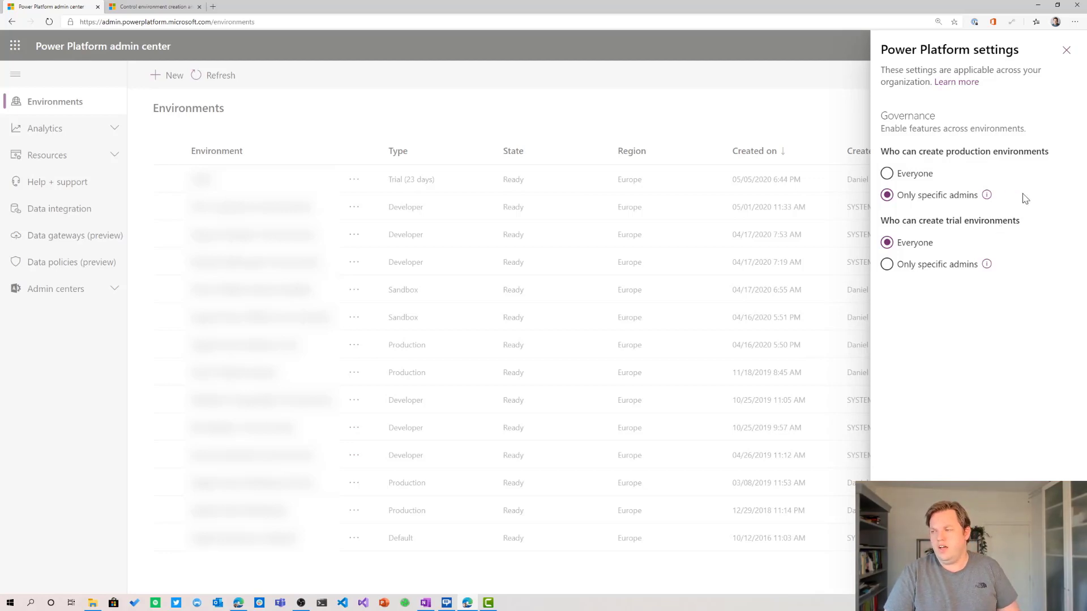
mouse_move(987, 195)
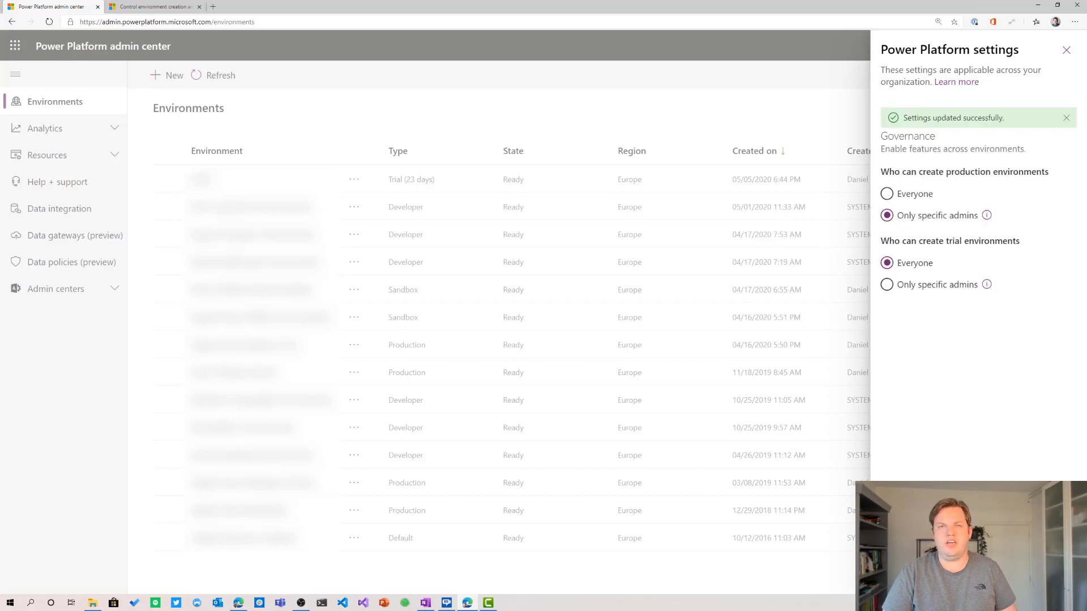
mouse_move(1035, 121)
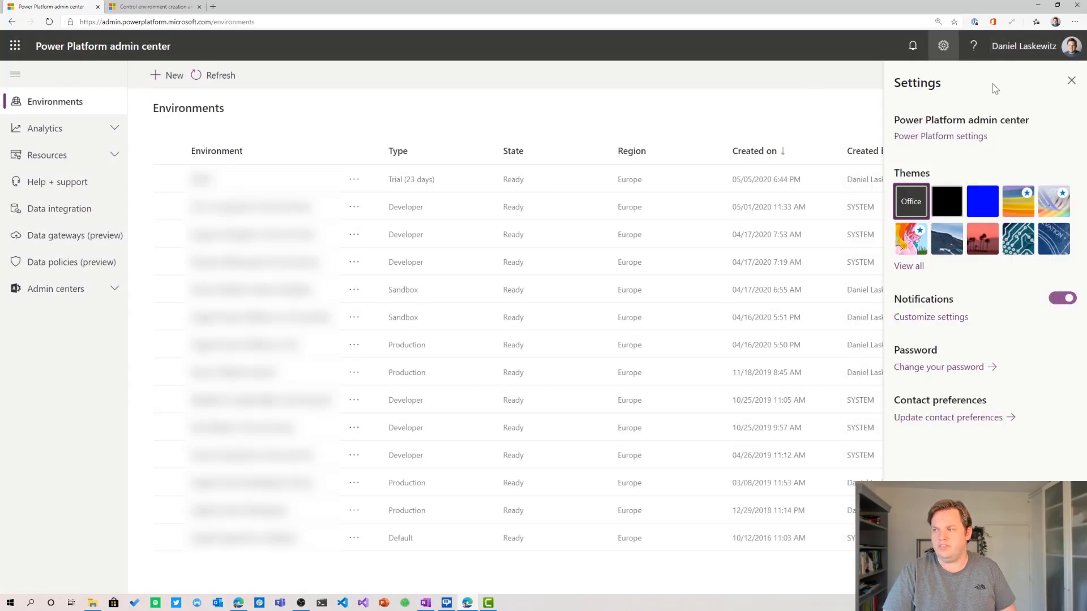
Recheck 'Only specific admins' still applies, then follow Learn more to the environment-creation docs.
click(1071, 80)
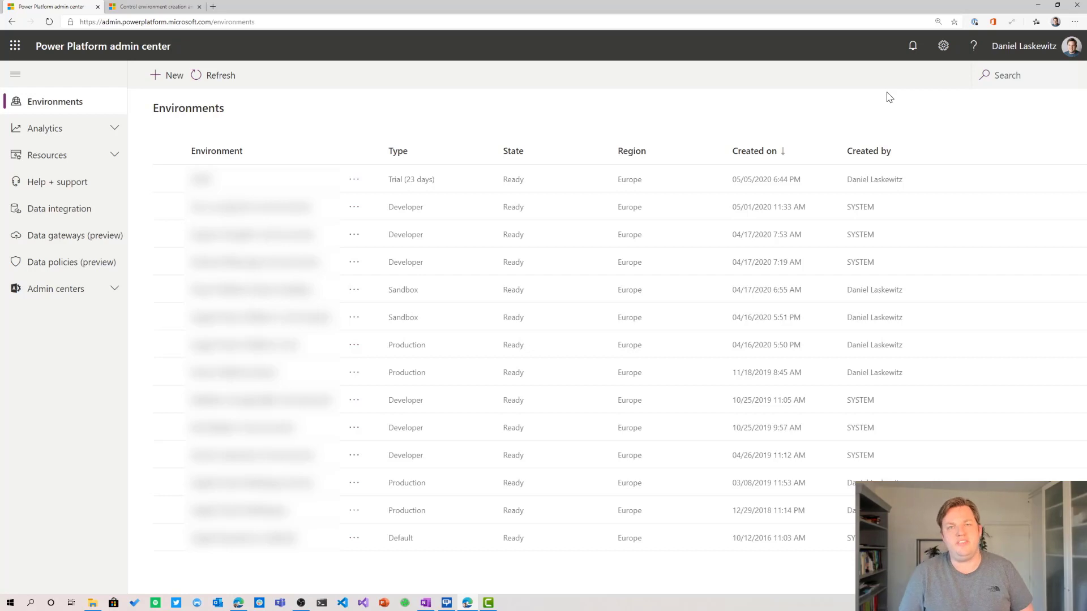
mouse_move(941, 66)
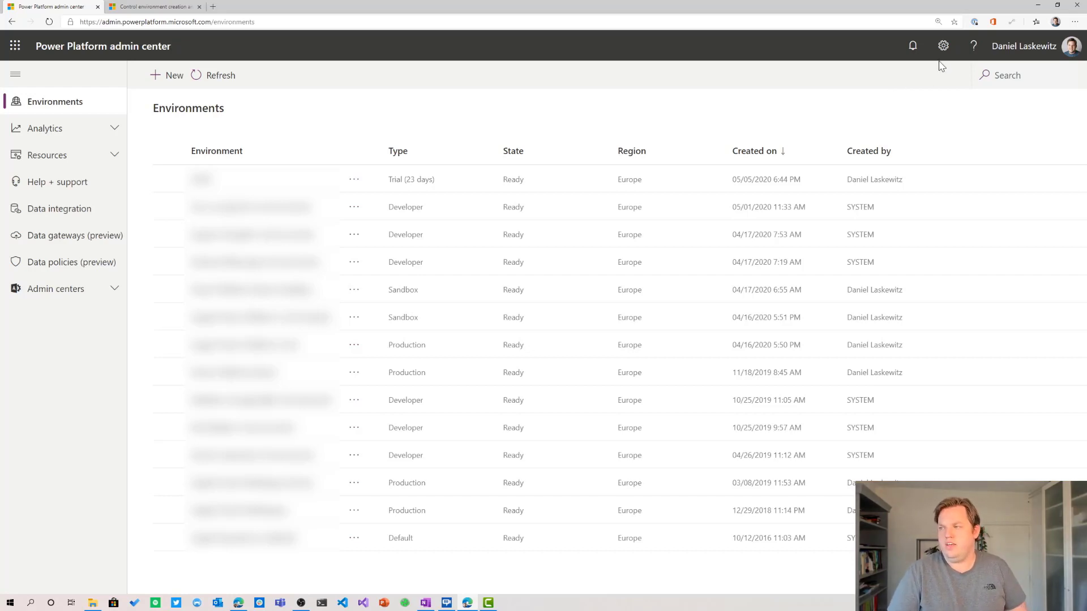
click(943, 45)
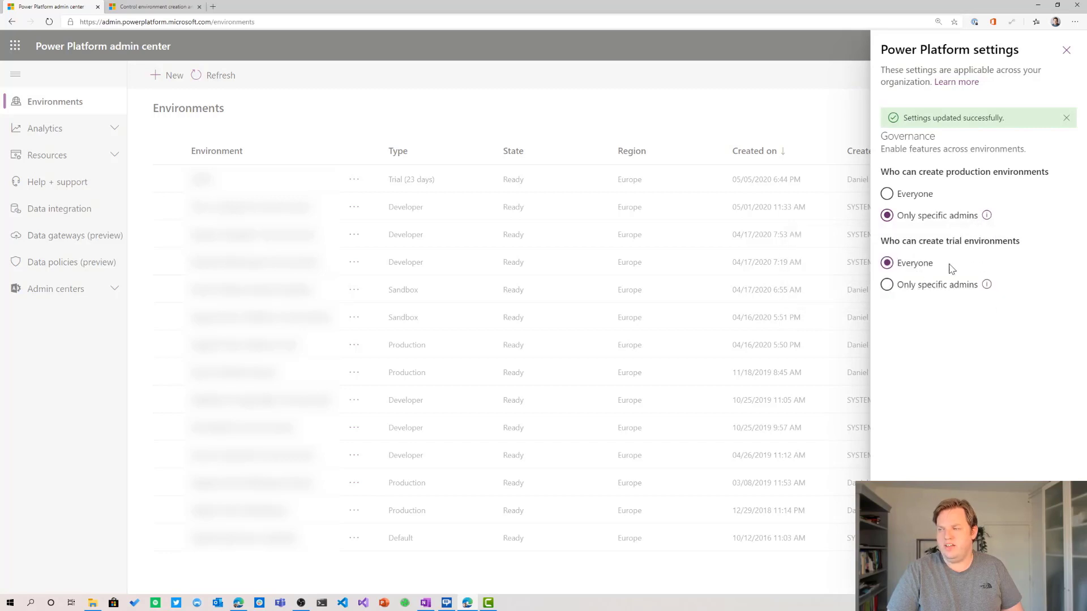
mouse_move(987, 215)
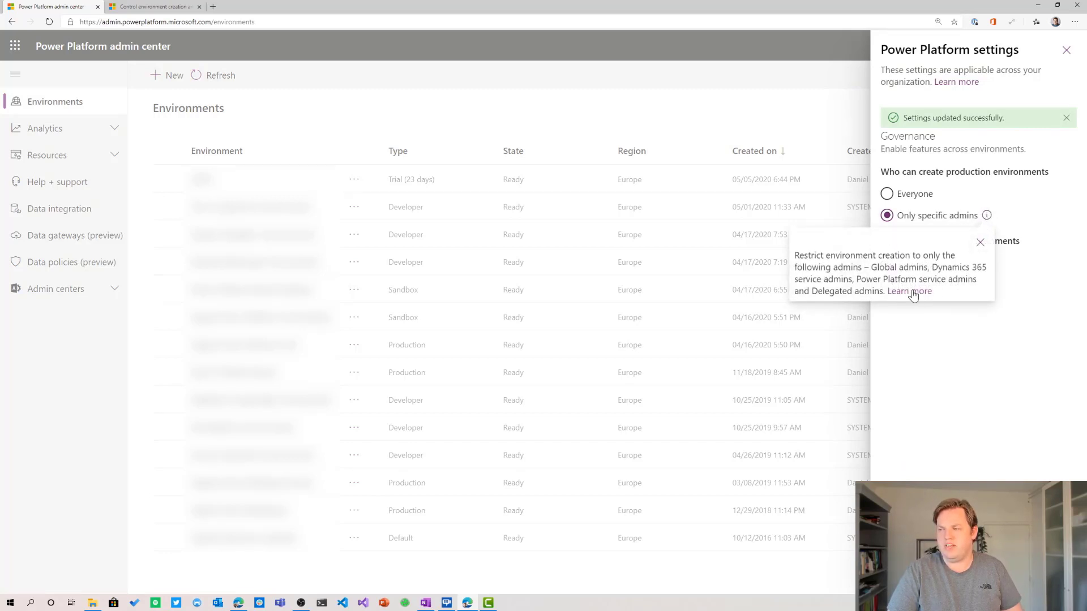
click(153, 6)
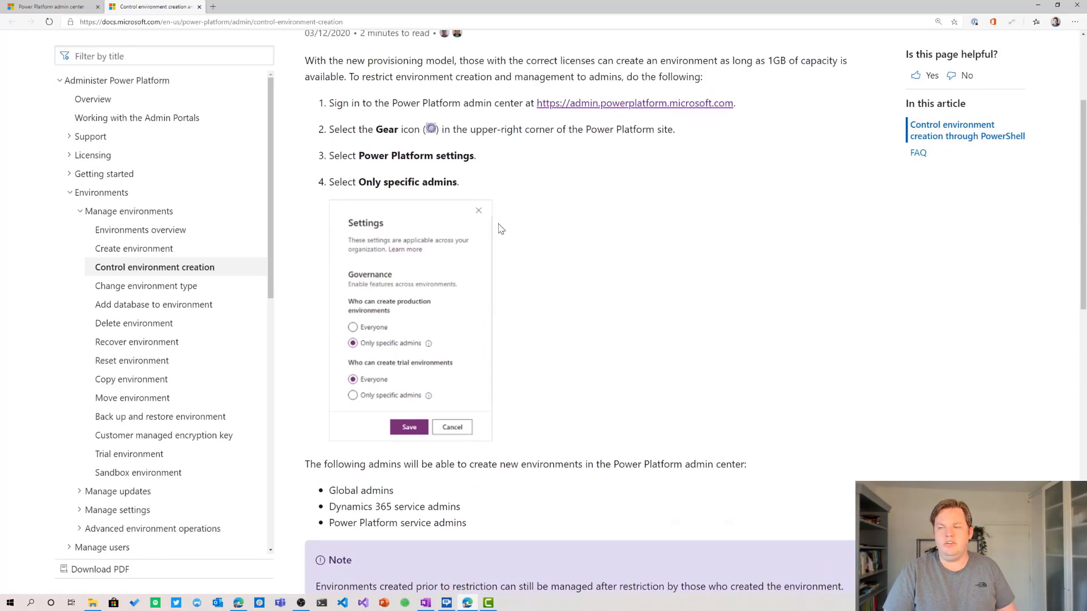
mouse_move(523, 203)
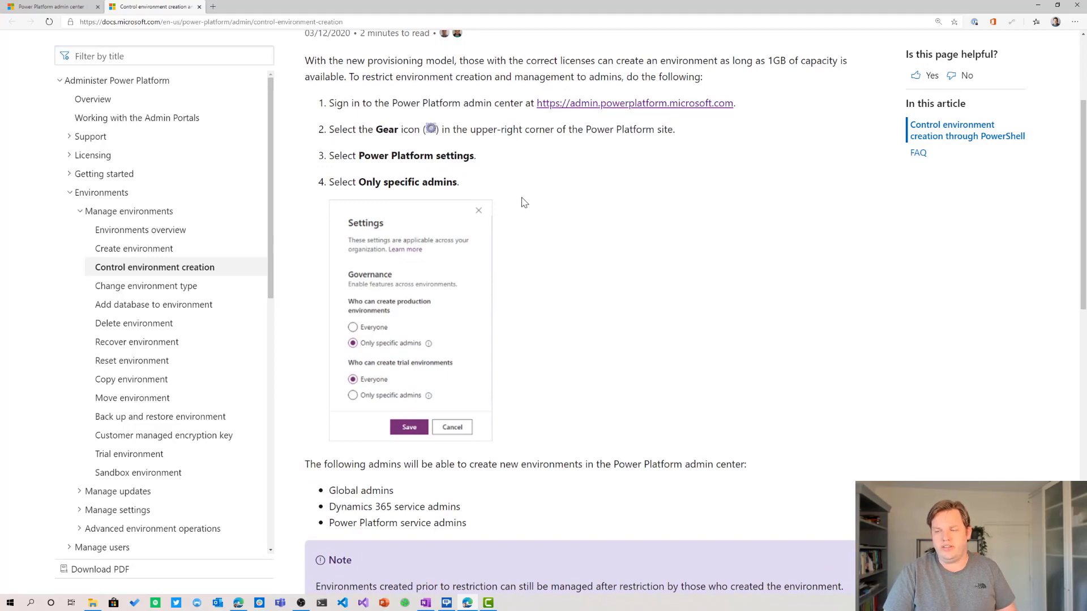
Scroll to the 'Control environment creation through PowerShell' section of the article.
scroll(down, 3)
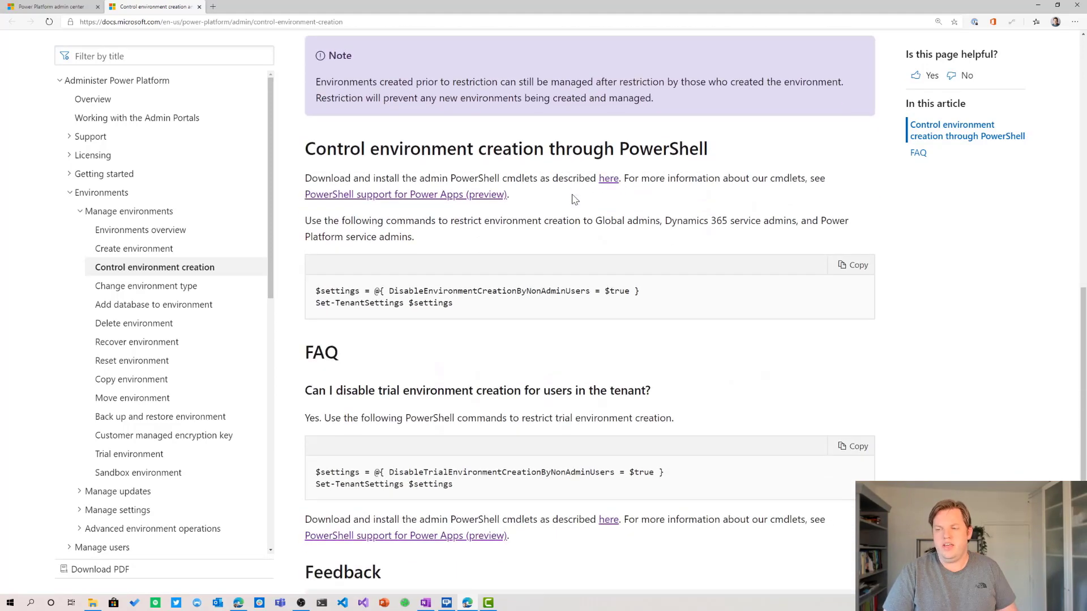
scroll(down, 3)
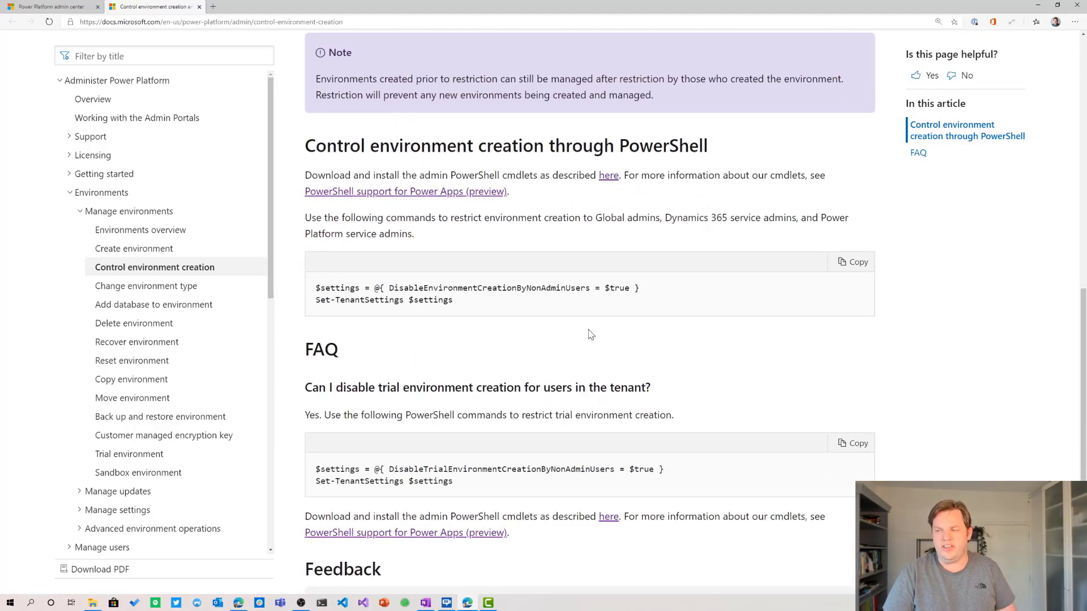
mouse_move(594, 335)
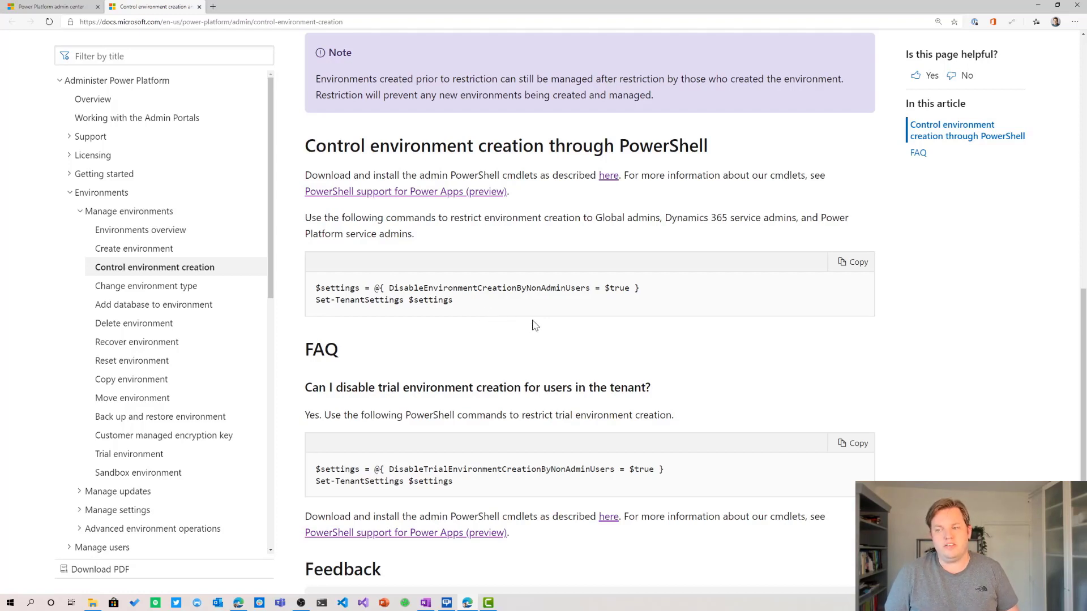
mouse_move(524, 326)
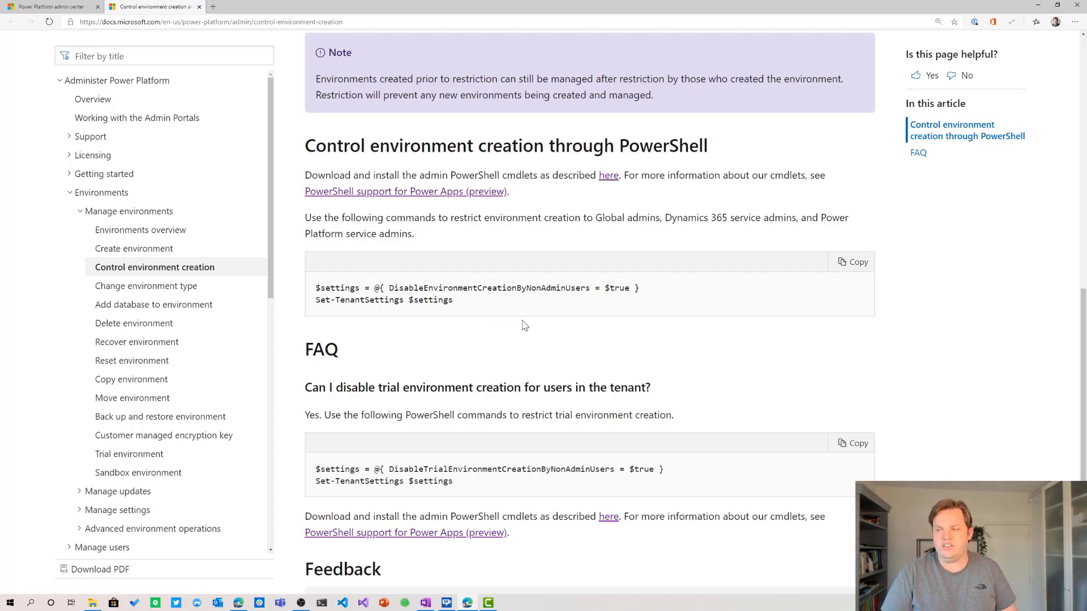